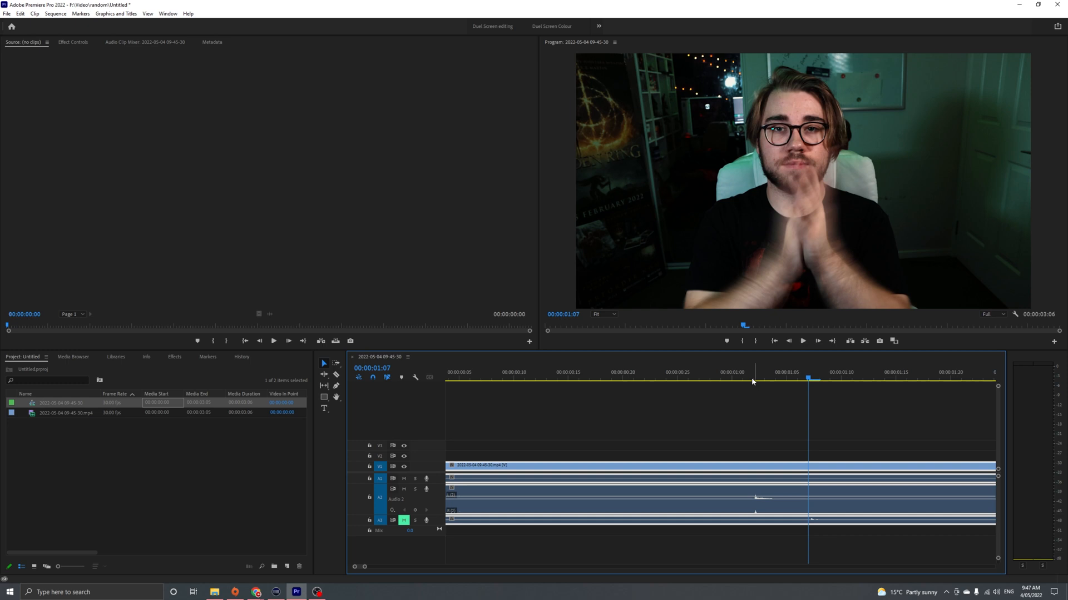
Step: Bring OBS forward and open Advanced Audio Properties from the Shotgun Mic's mixer menu
left_click(315, 591)
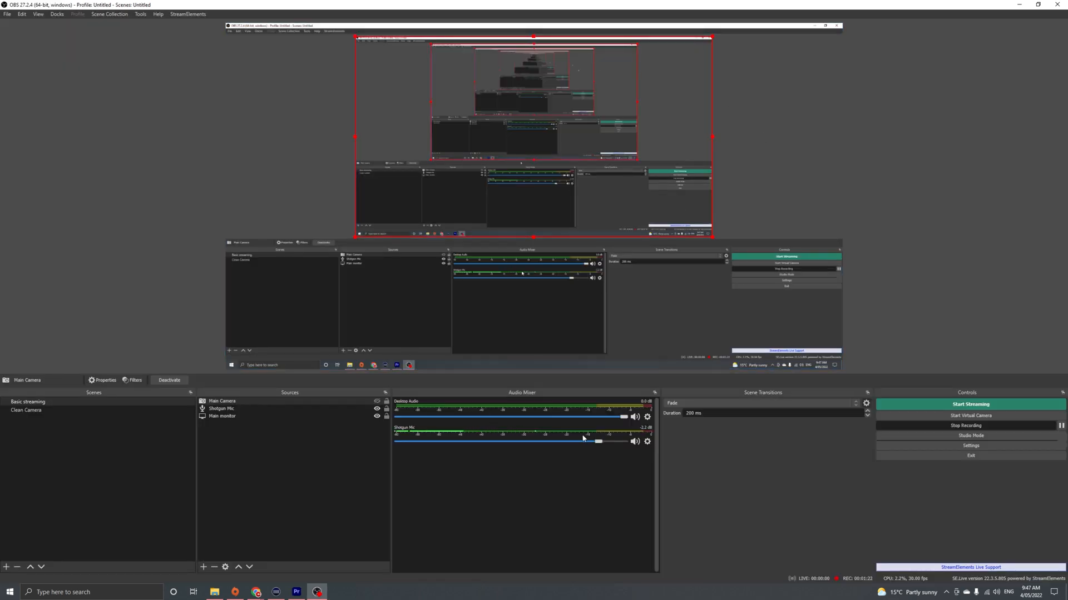
right_click(647, 440)
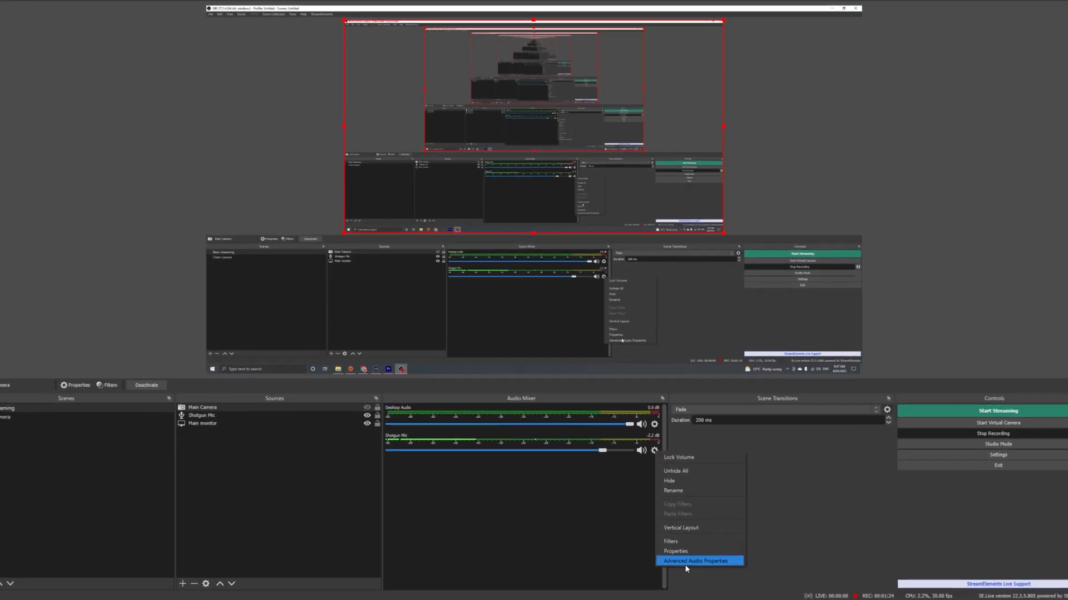
left_click(696, 561)
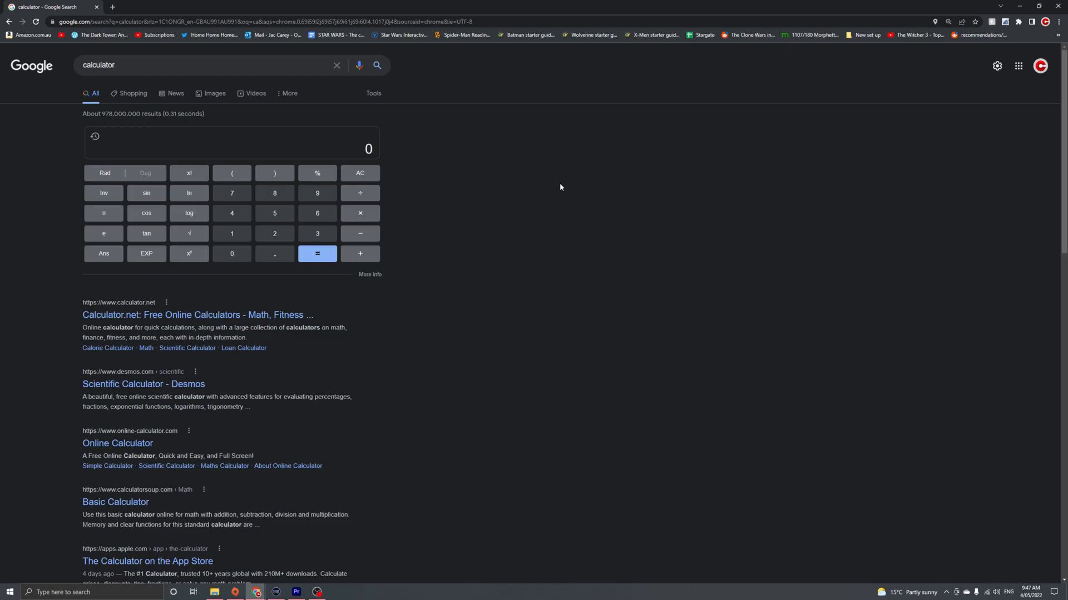
Step: Calculate 30 ÷ 5 on the Google calculator, then start dividing 1000 by the result
left_click(316, 233)
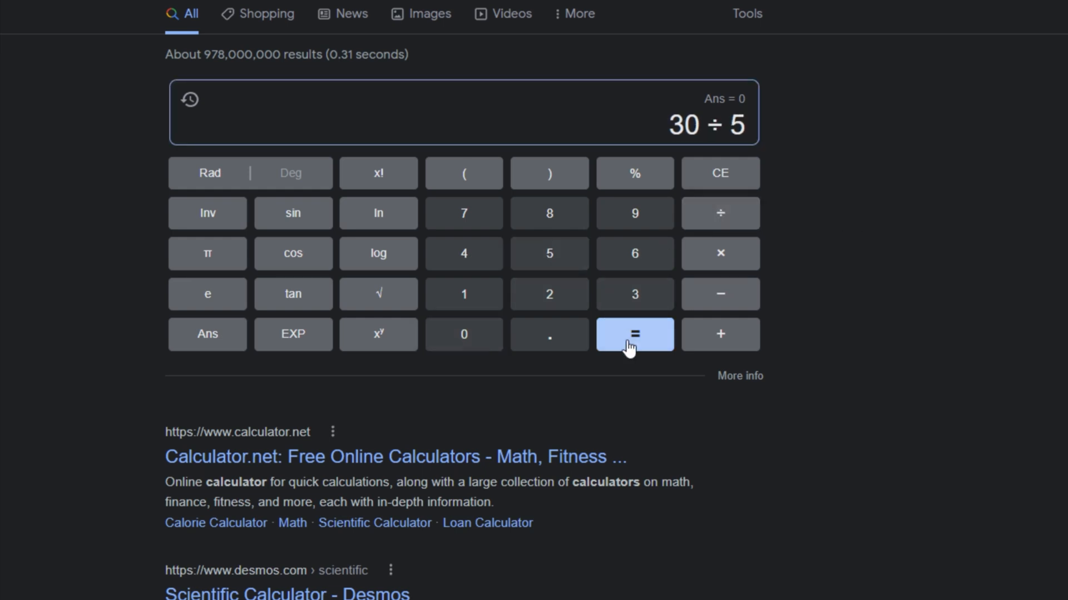
left_click(633, 333)
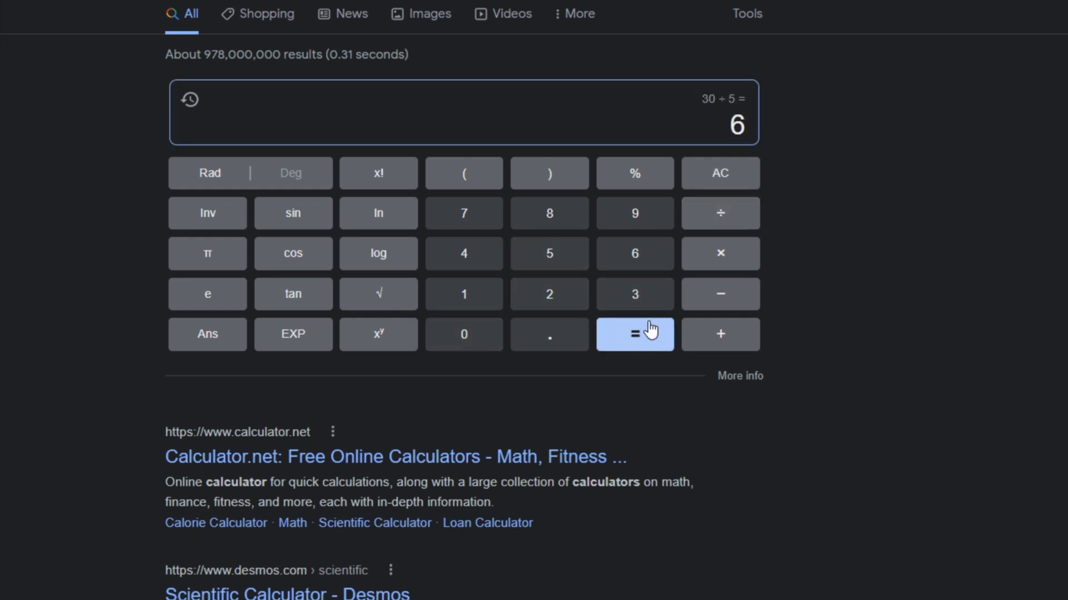
mouse_move(464, 294)
type("1000")
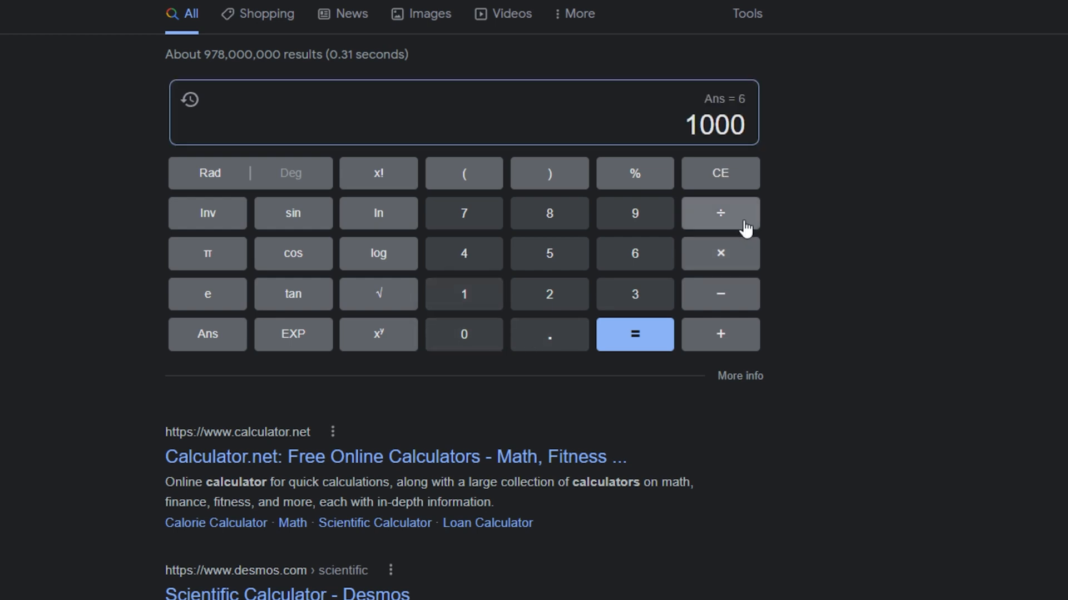
left_click(634, 334)
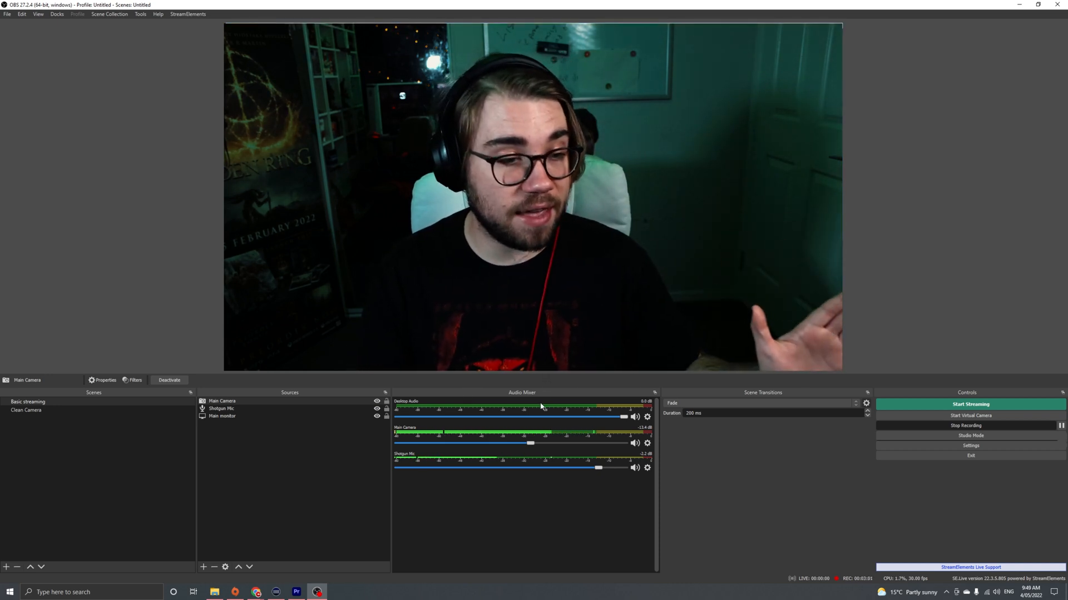
mouse_move(677, 522)
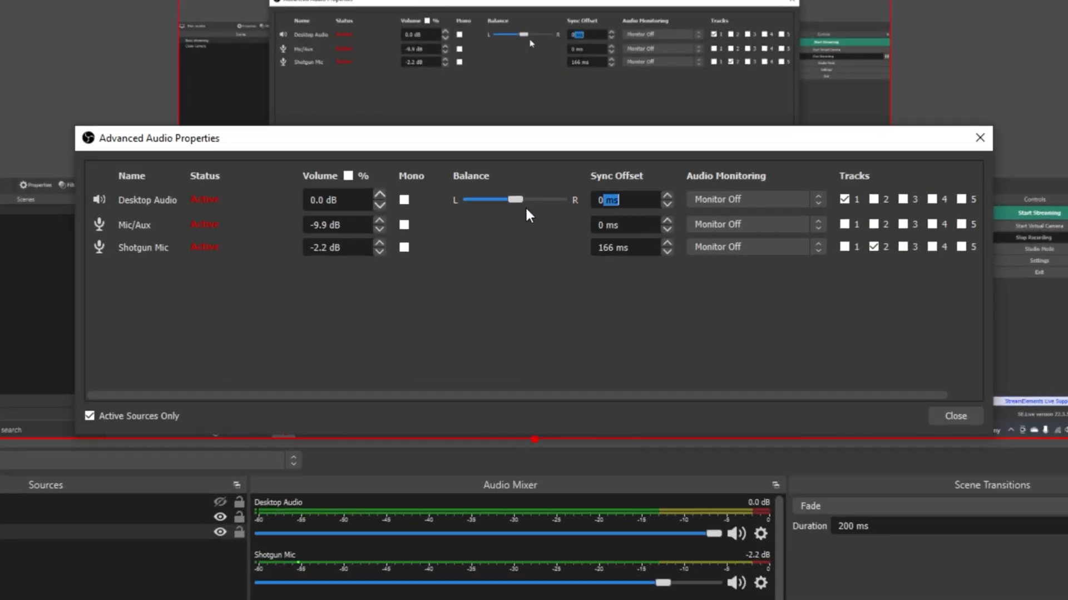
Step: Enter 166 ms as Desktop Audio's sync offset and close Advanced Audio Properties
type("166")
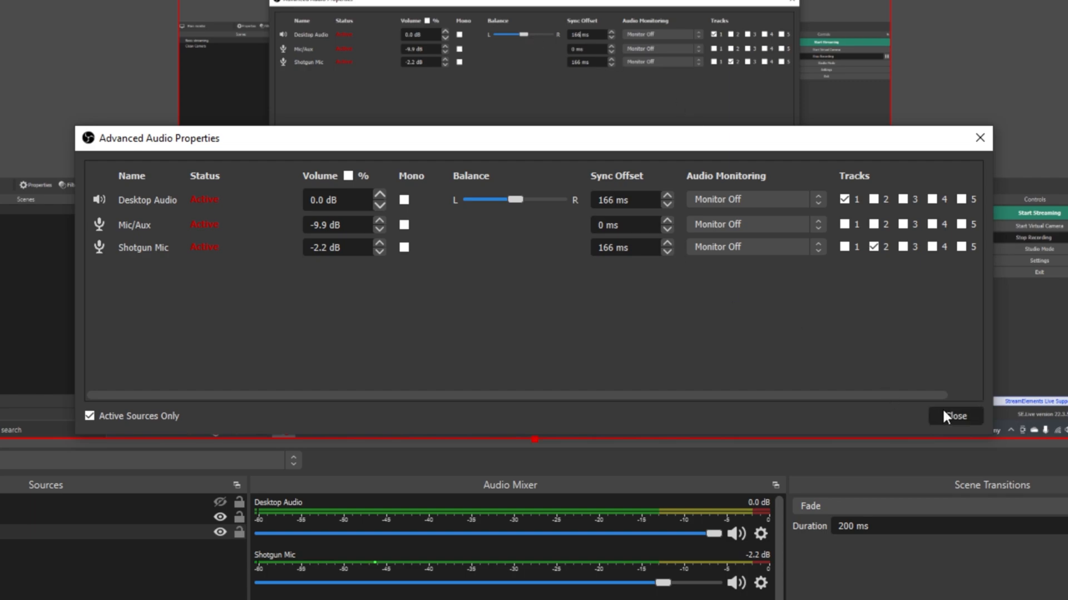
left_click(954, 416)
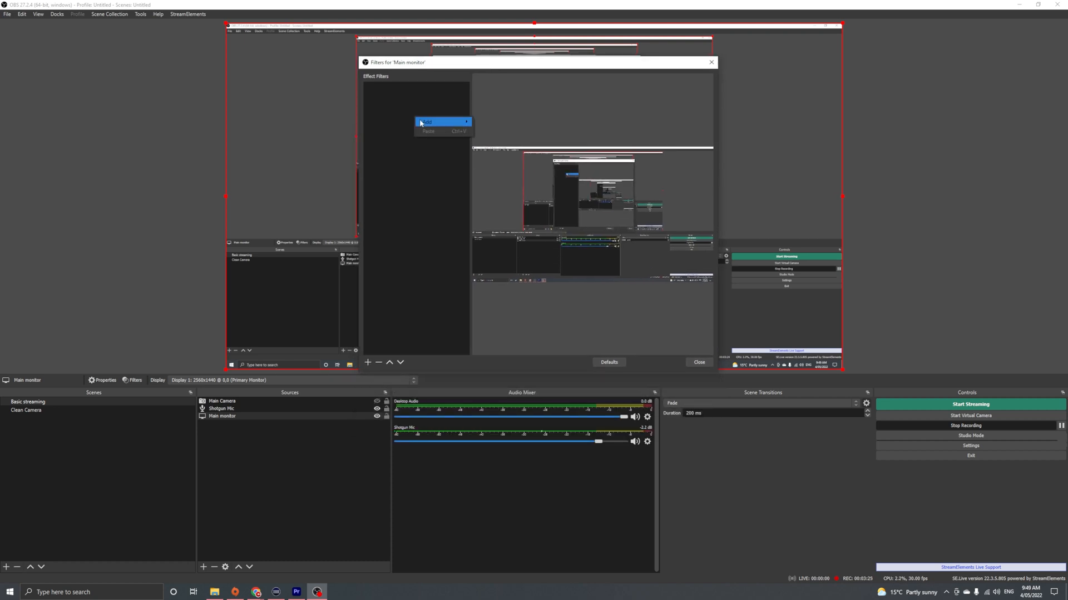
Step: Add a Render Delay filter to Main monitor, keeping its default name
left_click(425, 121)
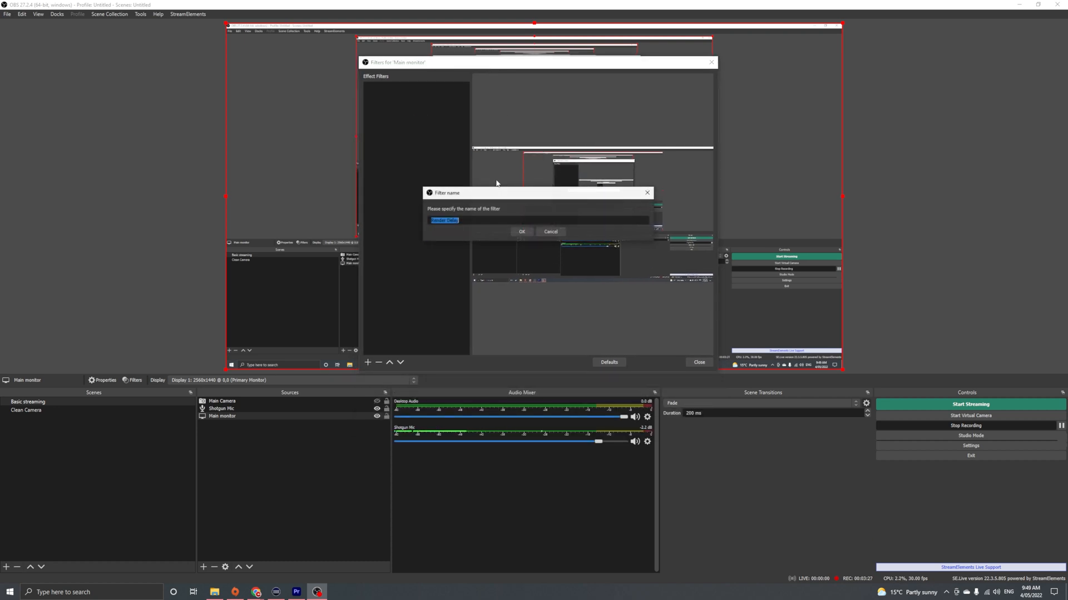
left_click(522, 231)
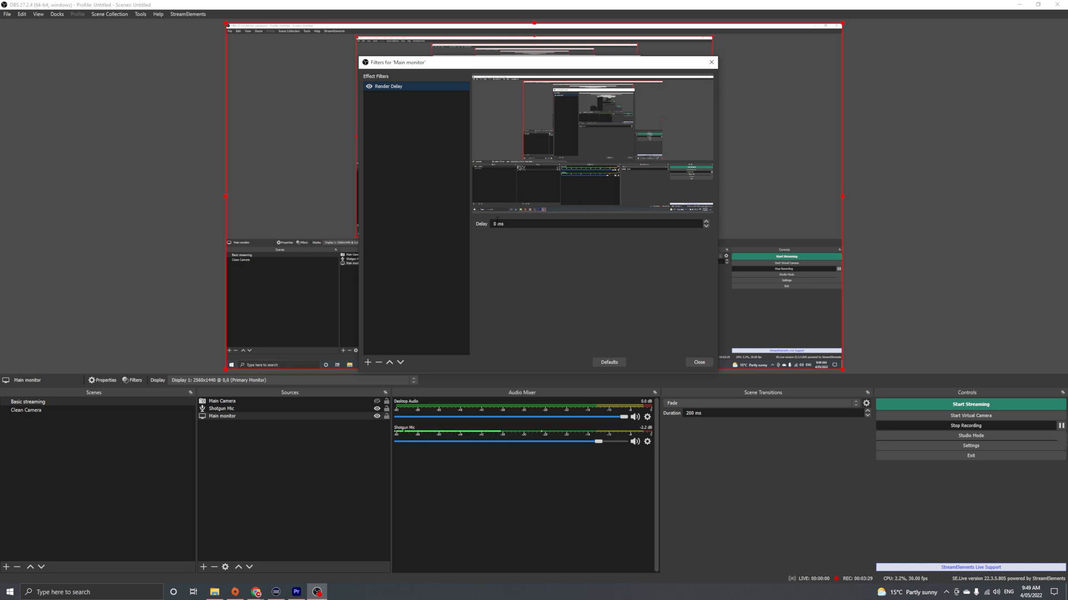